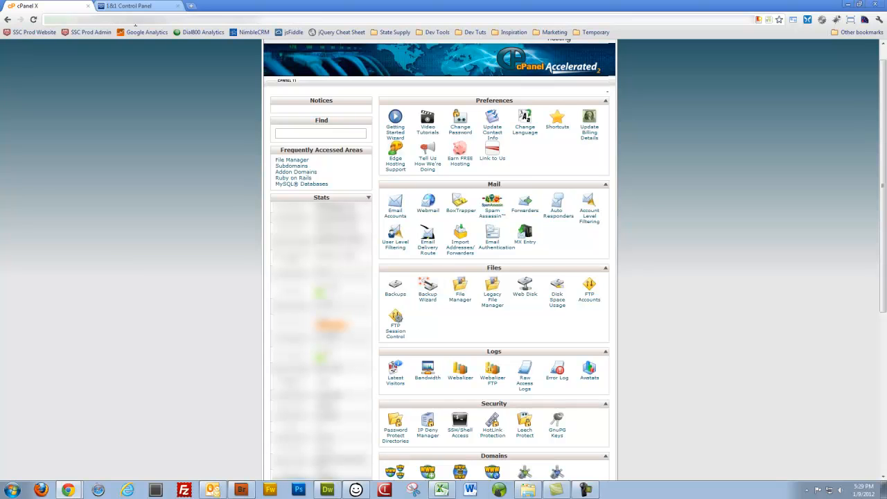
Step: Switch to the 1&1 Control Panel showing the Domain Overview of all domains
left_click(136, 6)
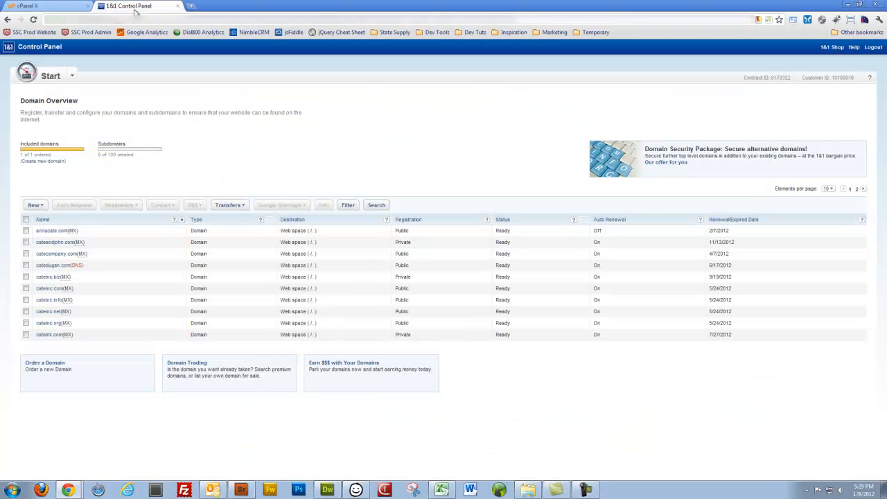
mouse_move(125, 102)
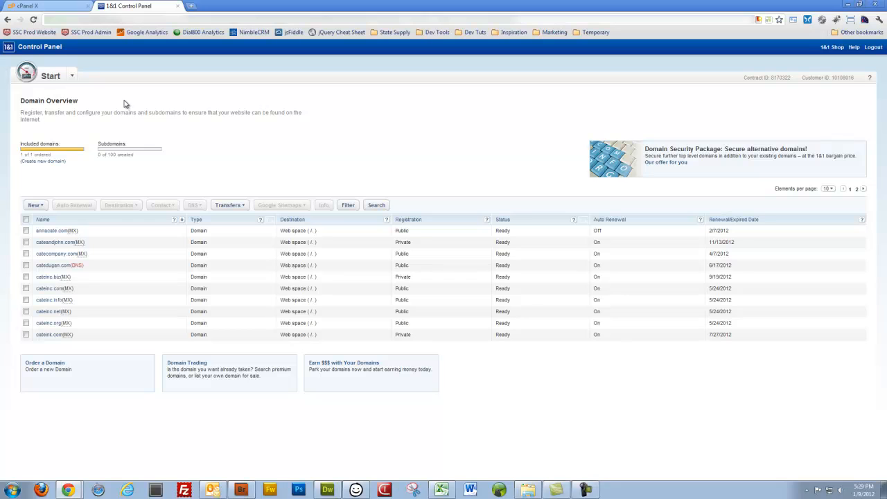
mouse_move(61, 266)
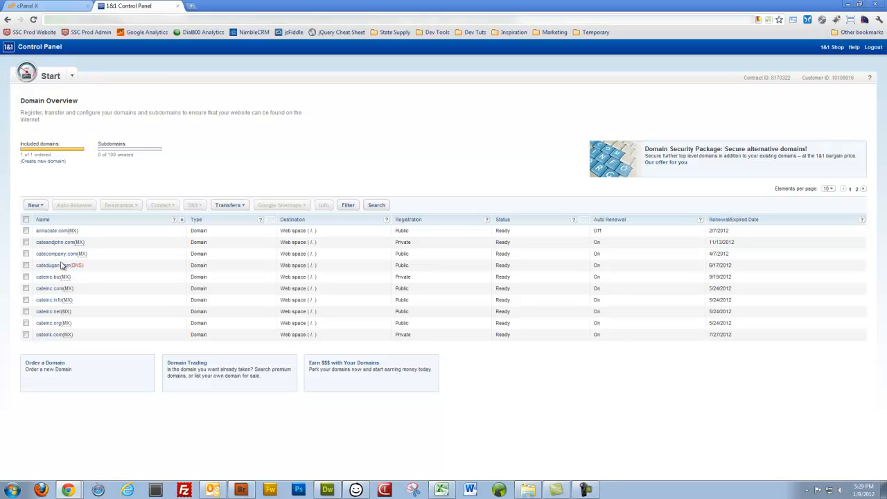
mouse_move(58, 269)
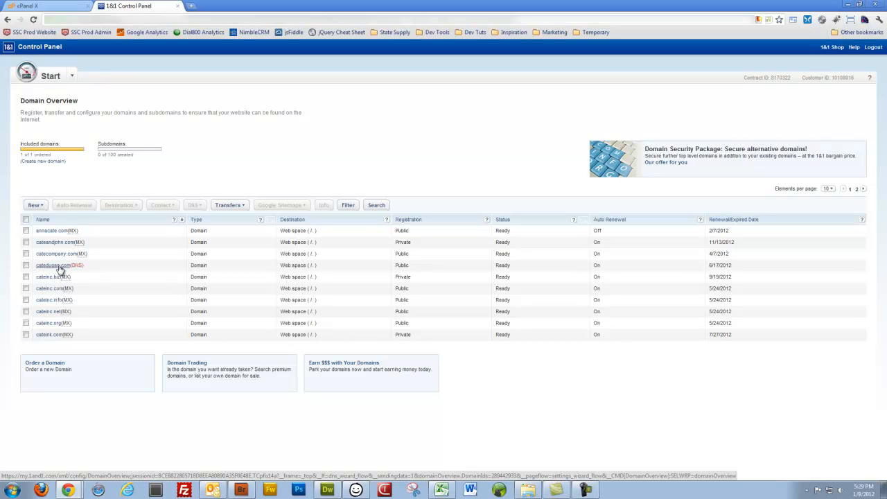
mouse_move(56, 269)
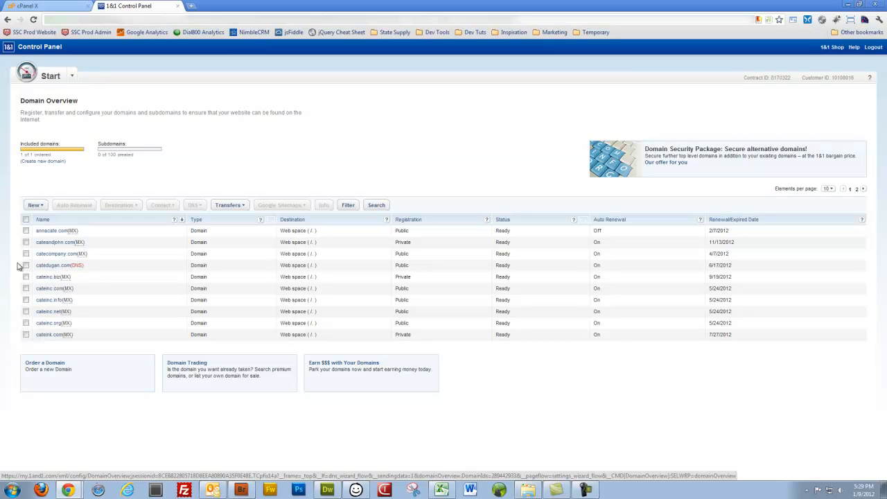
mouse_move(6, 266)
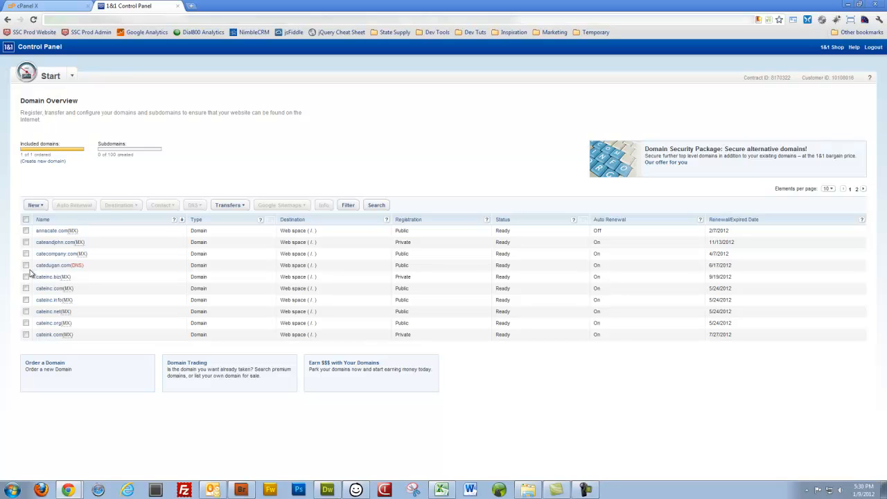
Step: Select the fourth domain in the list and choose Edit DNS Settings from the DNS menu
left_click(21, 264)
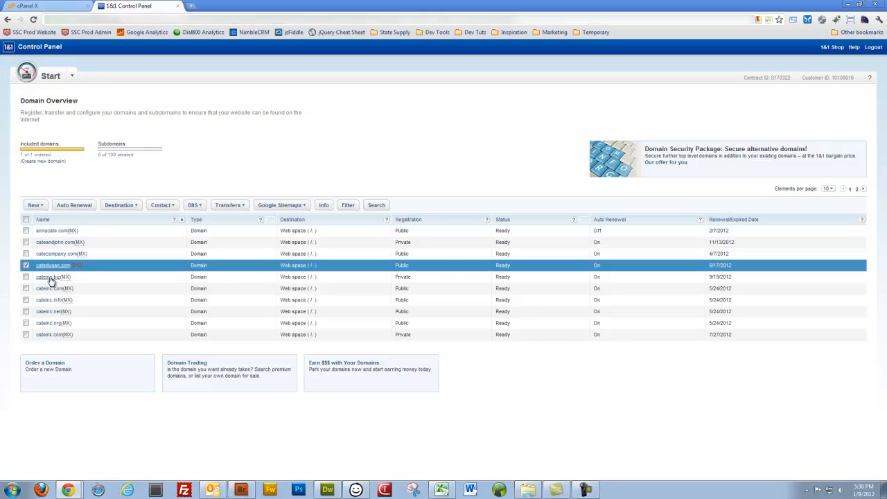
mouse_move(137, 234)
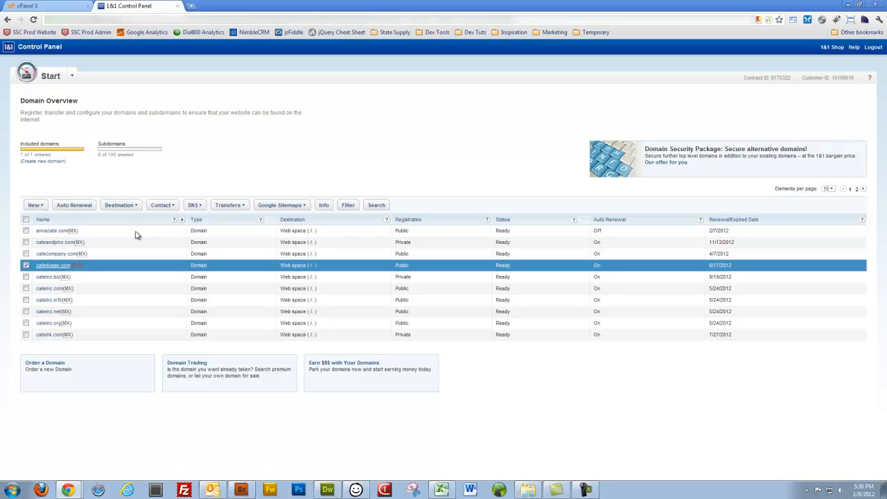
left_click(194, 205)
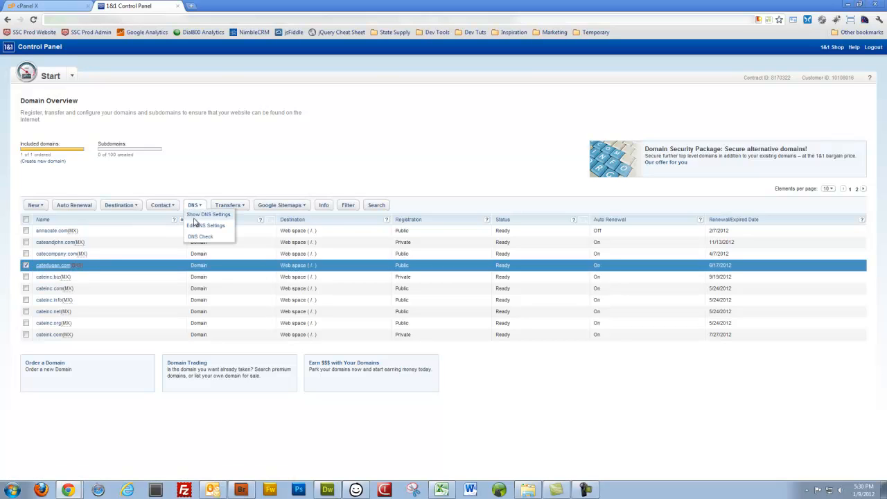
left_click(205, 225)
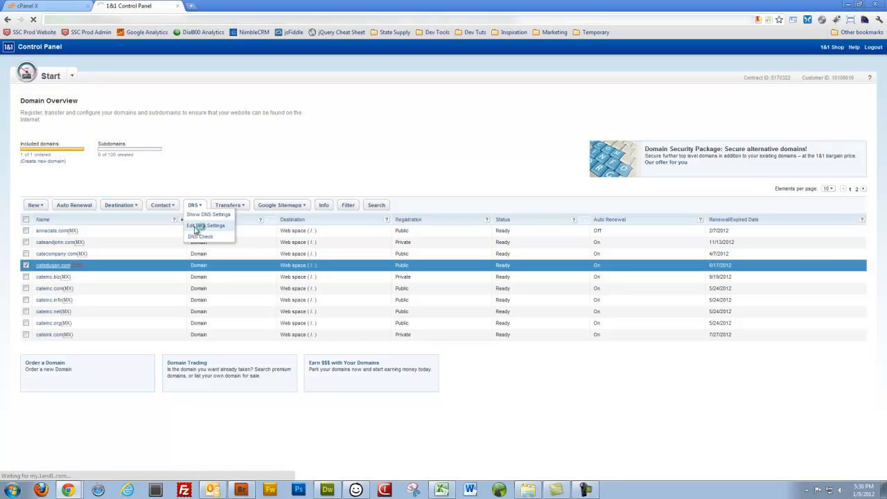
Step: Review the Name server choices and keep the domain on My name server
left_click(205, 224)
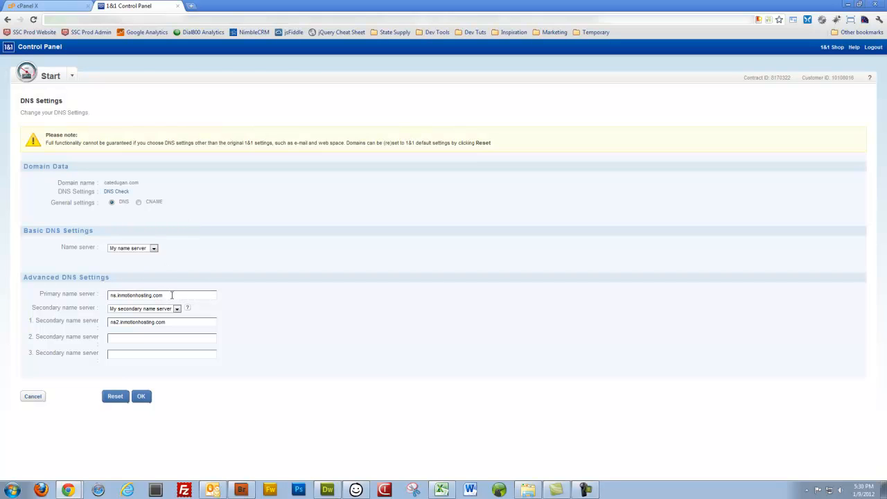
mouse_move(59, 225)
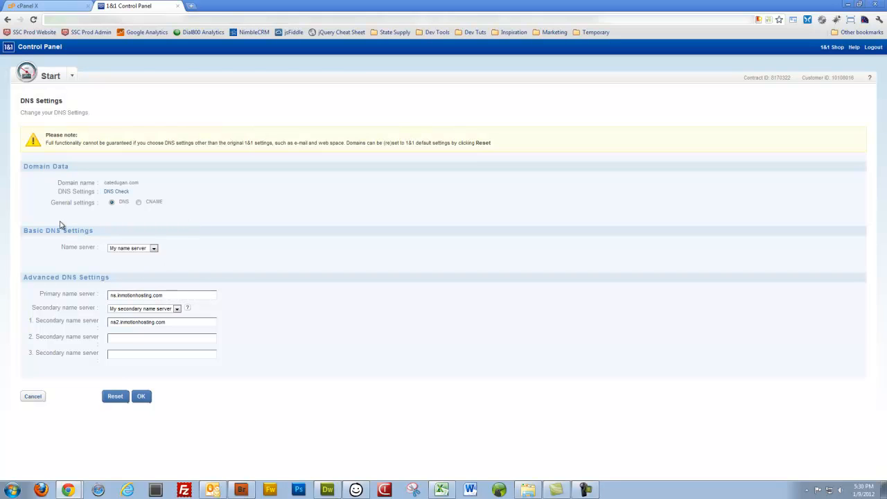
left_click(152, 247)
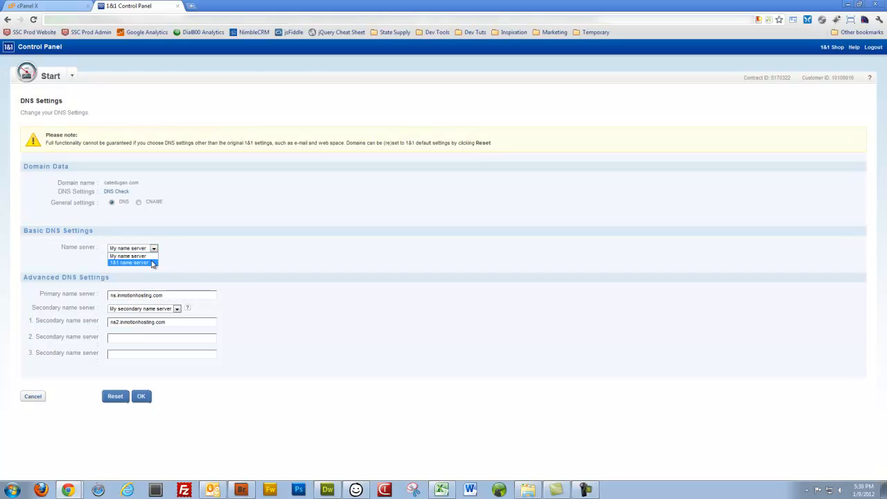
mouse_move(131, 255)
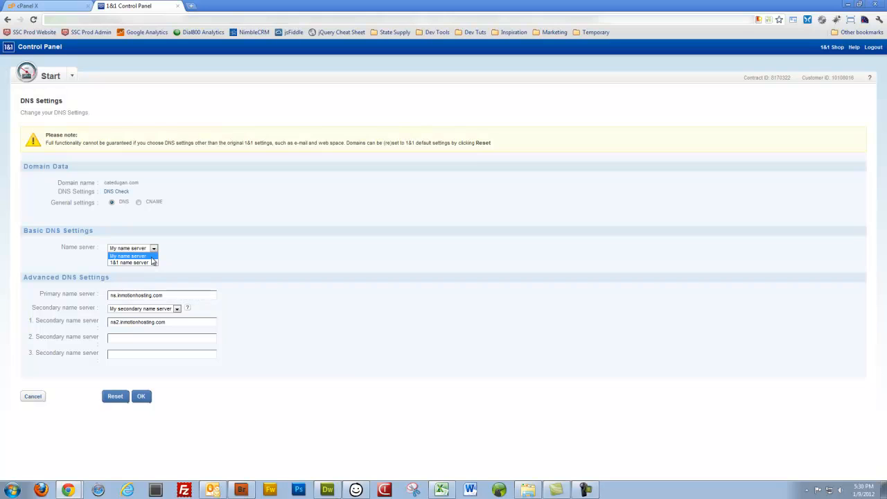
left_click(128, 255)
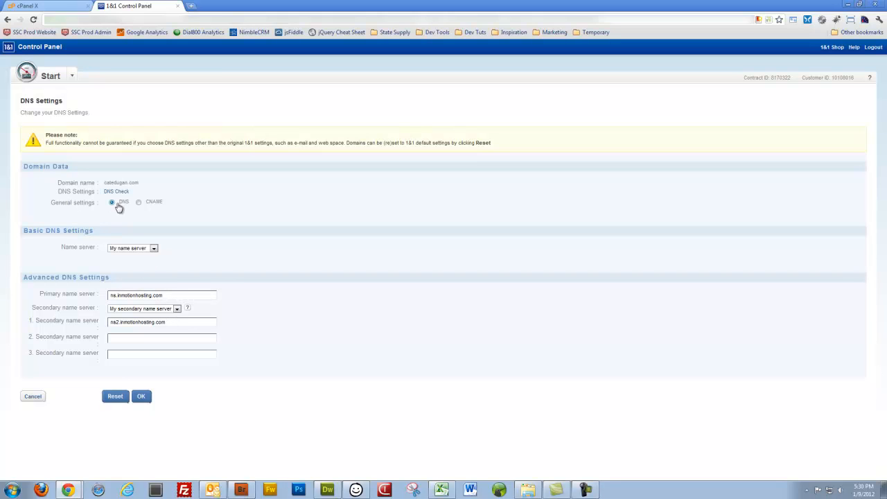
mouse_move(122, 183)
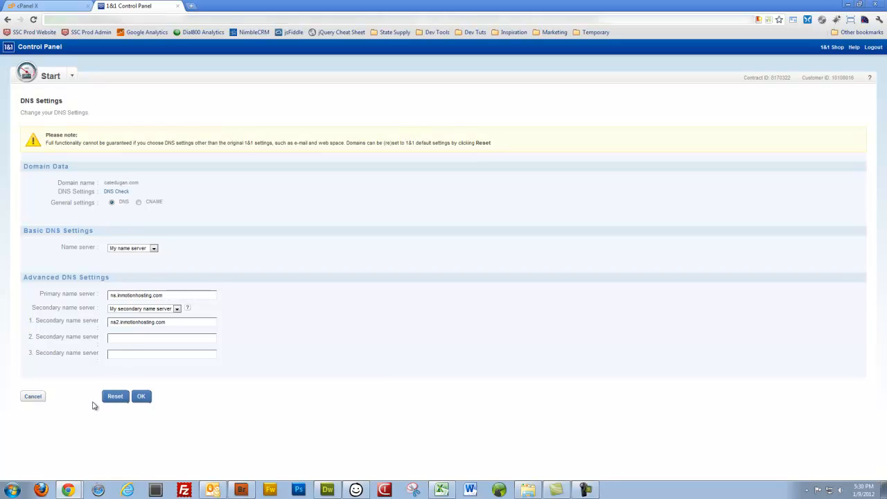
mouse_move(33, 396)
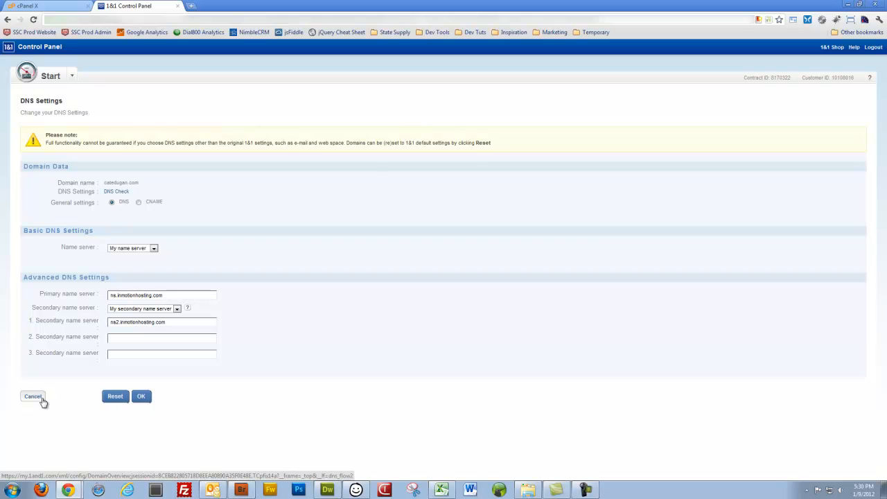
Step: Cancel the DNS Settings page, returning to the Domain Overview unchanged
left_click(34, 397)
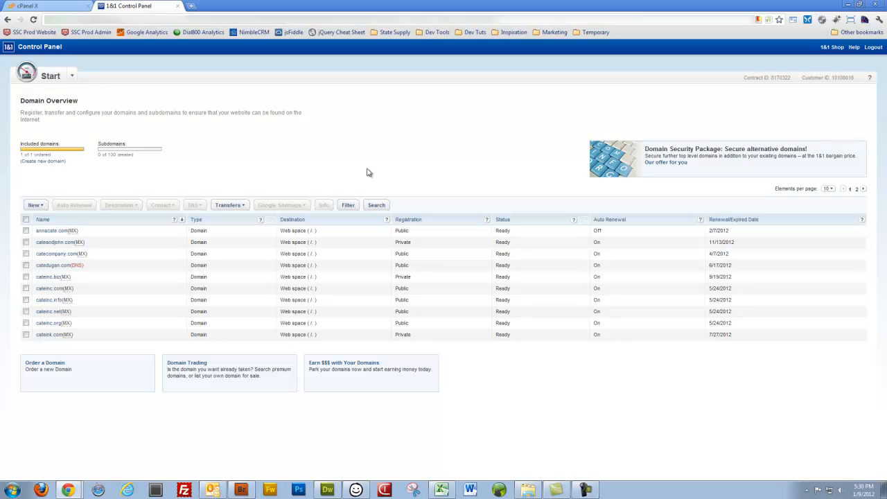
mouse_move(363, 172)
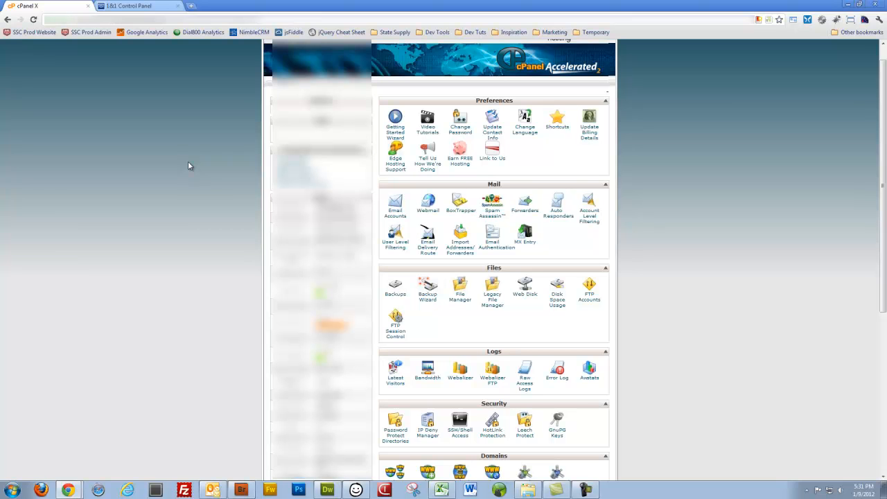
Step: Launch the Simple DNS Zone Editor from cPanel's Domains section
scroll("down", 3)
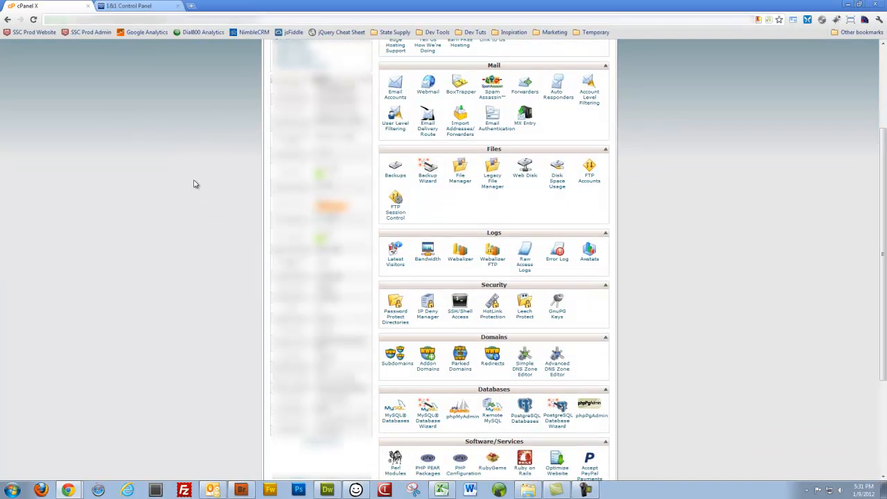
mouse_move(524, 369)
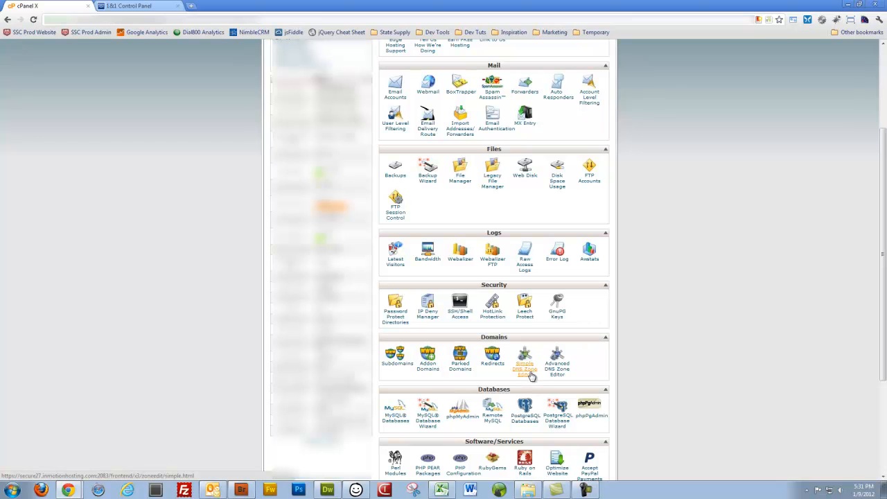
mouse_move(532, 383)
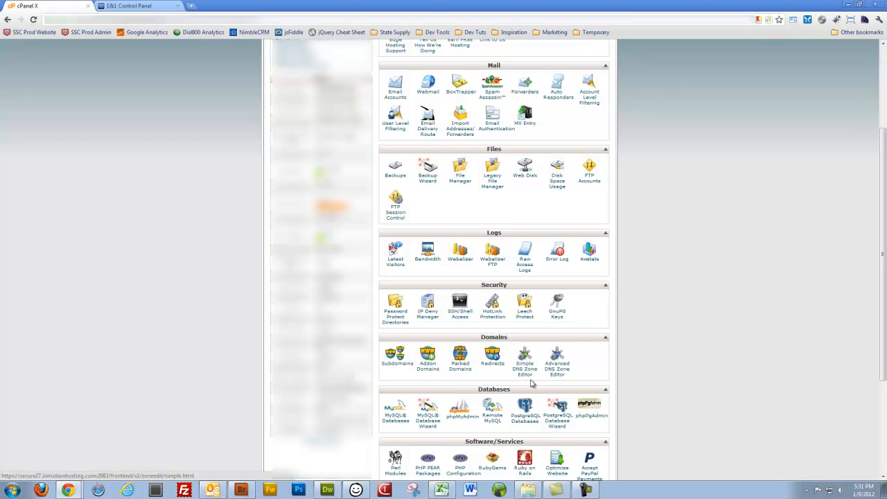
mouse_move(524, 371)
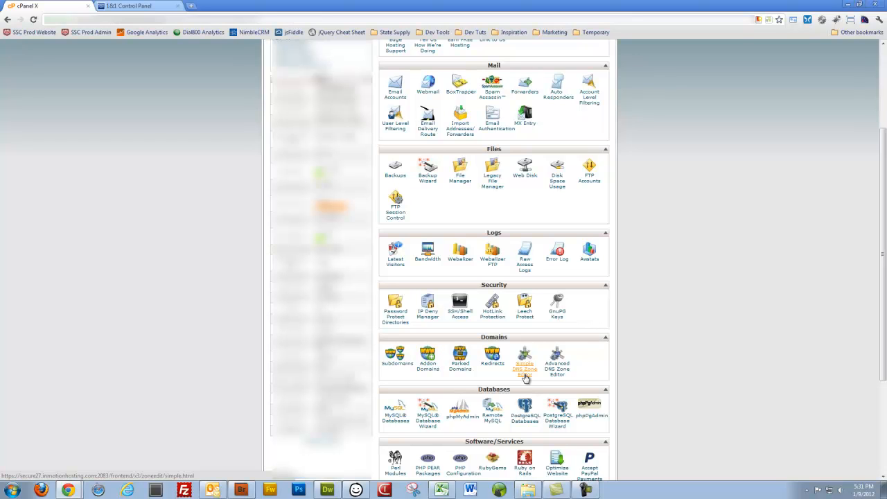
left_click(524, 356)
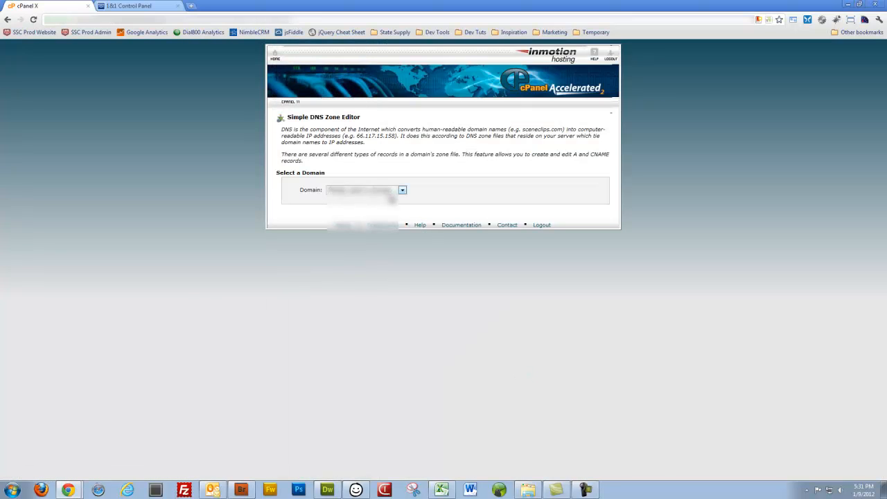
Step: Choose catedugan.com as the domain to edit in the zone editor
left_click(402, 189)
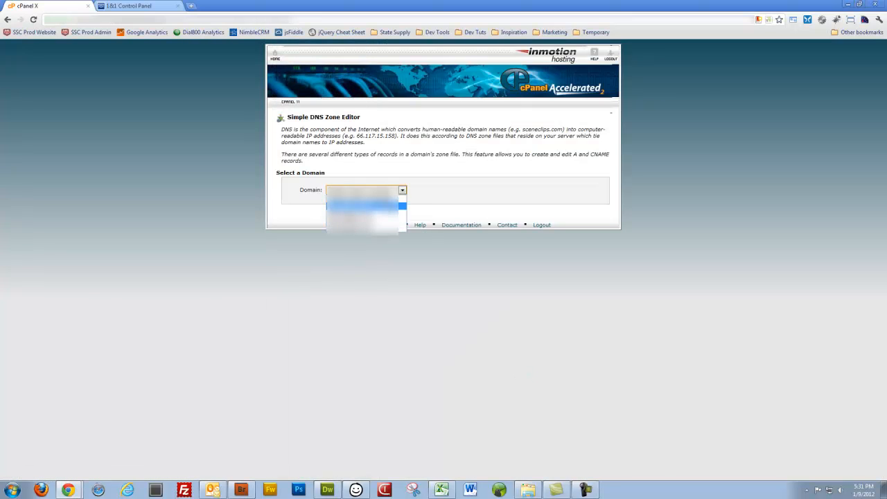
left_click(360, 205)
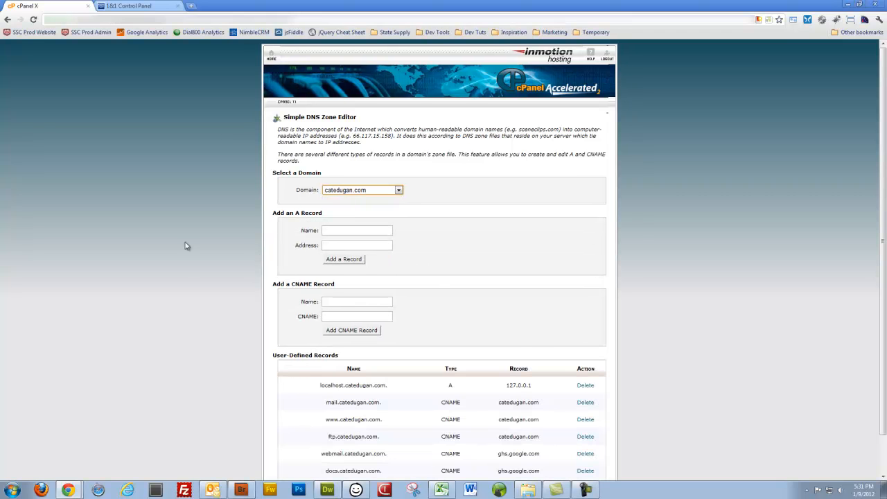
scroll("down", 3)
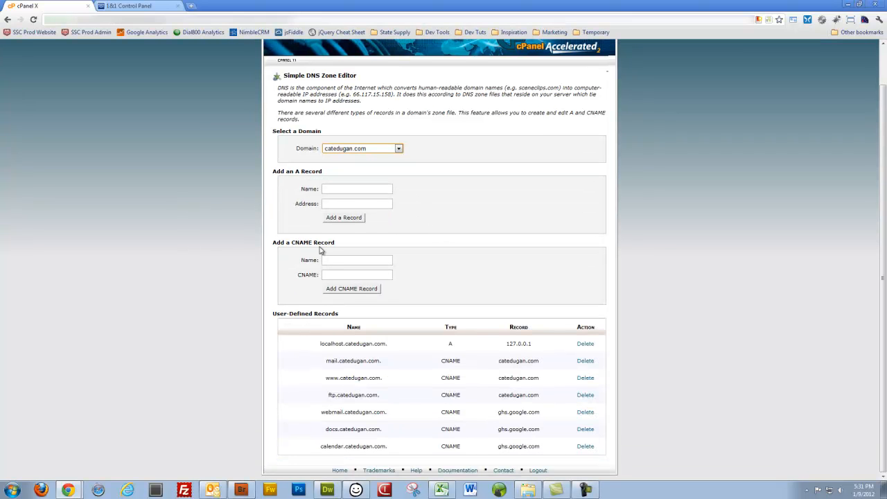
Step: Enter webmail.catedugan.com as the new CNAME record name and move to its destination field
left_click(357, 261)
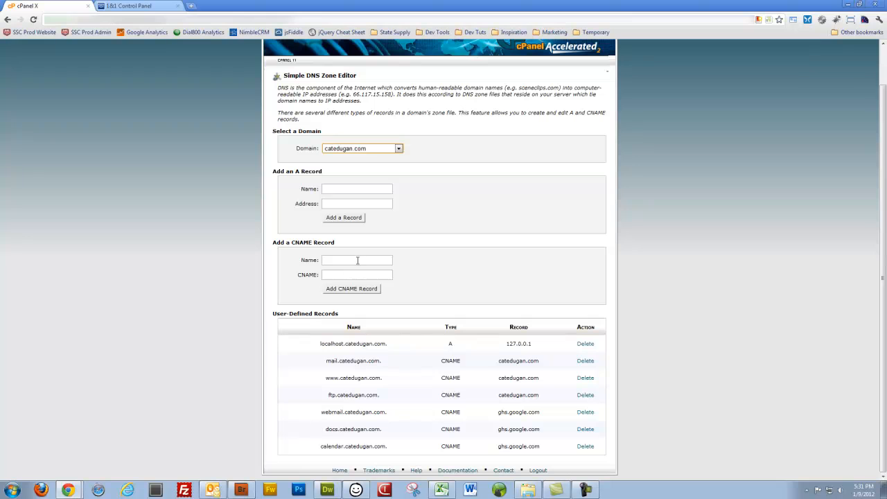
left_click(357, 261)
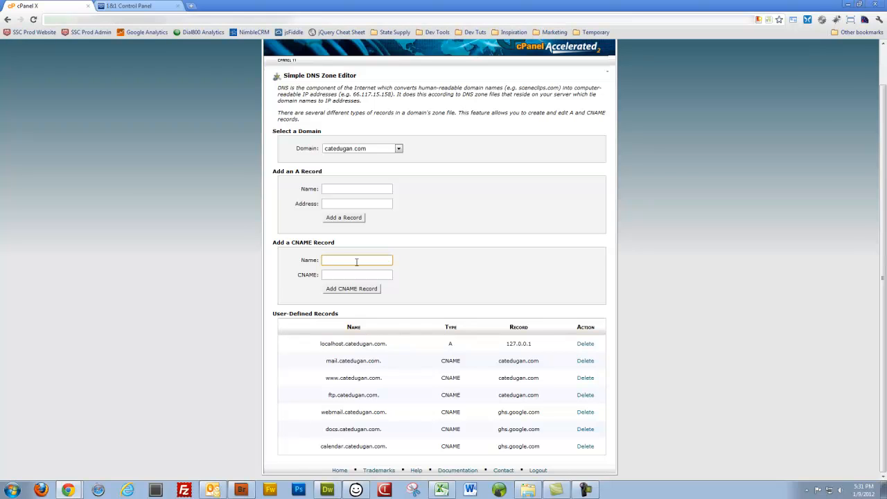
type("webmail.catedugan")
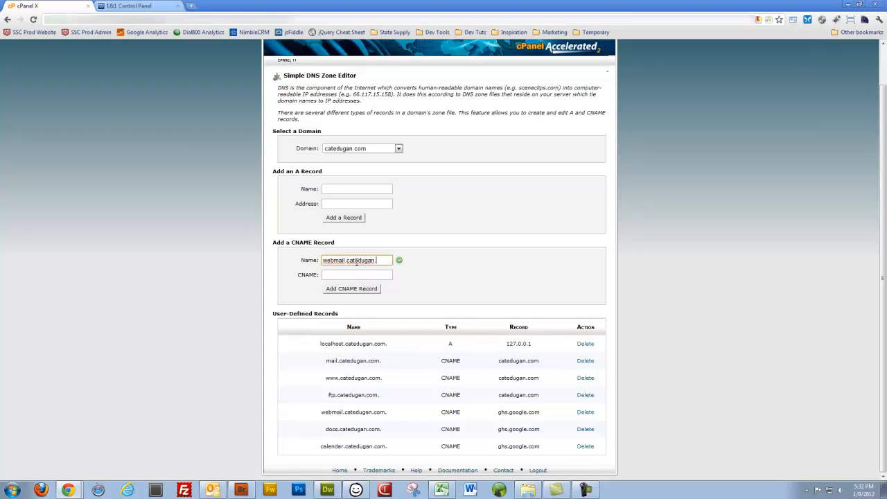
type(".com")
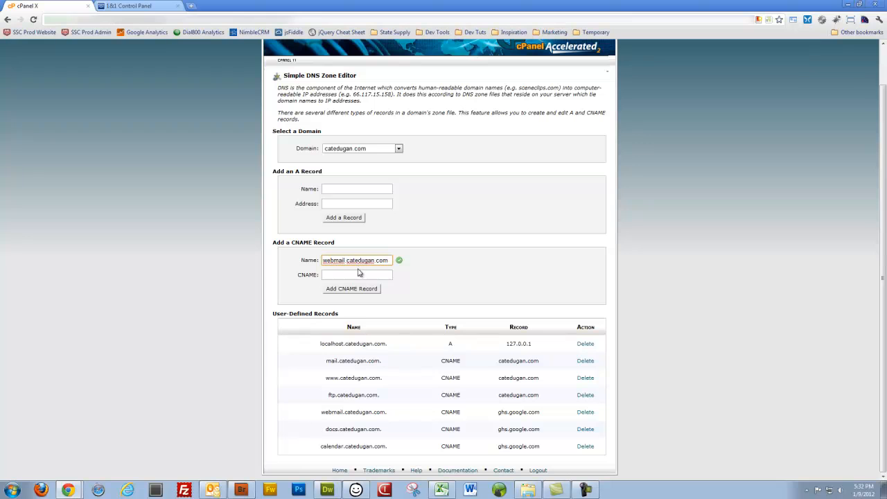
left_click(356, 274)
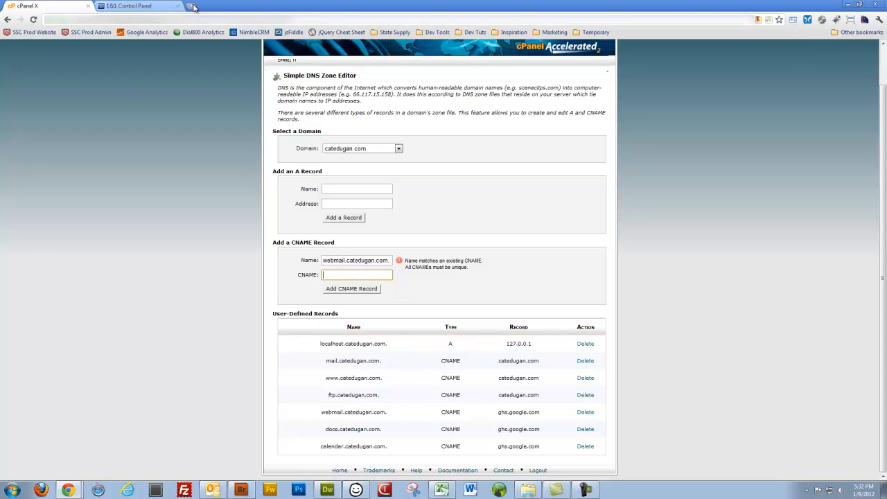
Step: From the Google results, open the Google Apps Help CNAME article and copy ghs.google.com
left_click(195, 6)
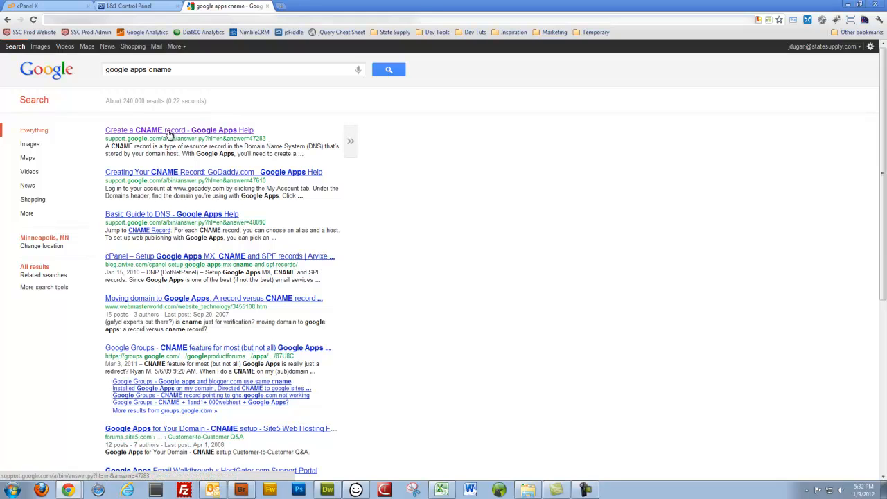
left_click(169, 131)
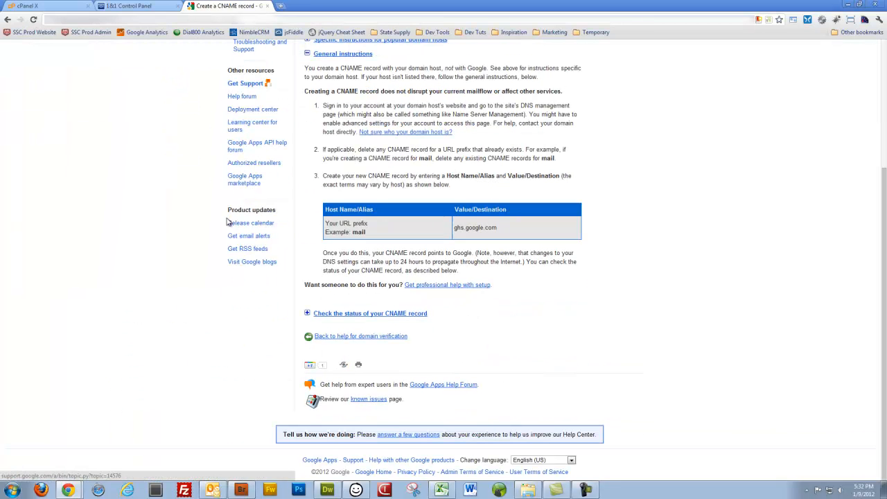
mouse_move(465, 227)
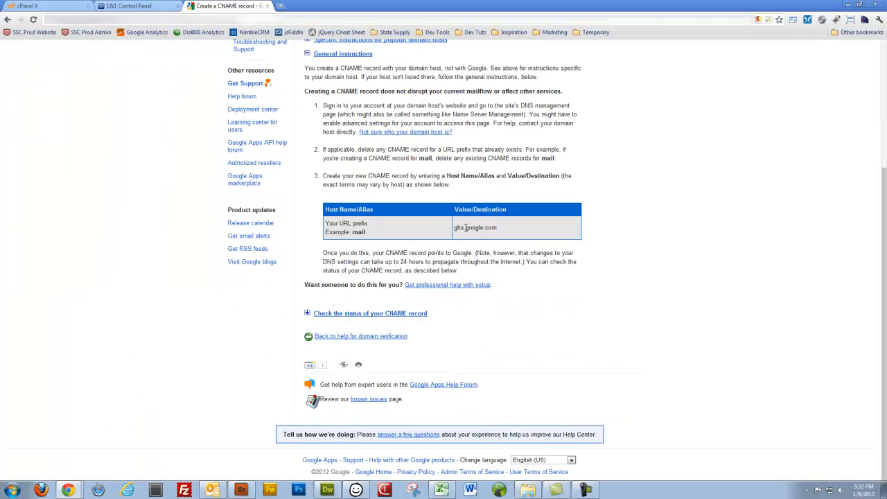
double_click(474, 227)
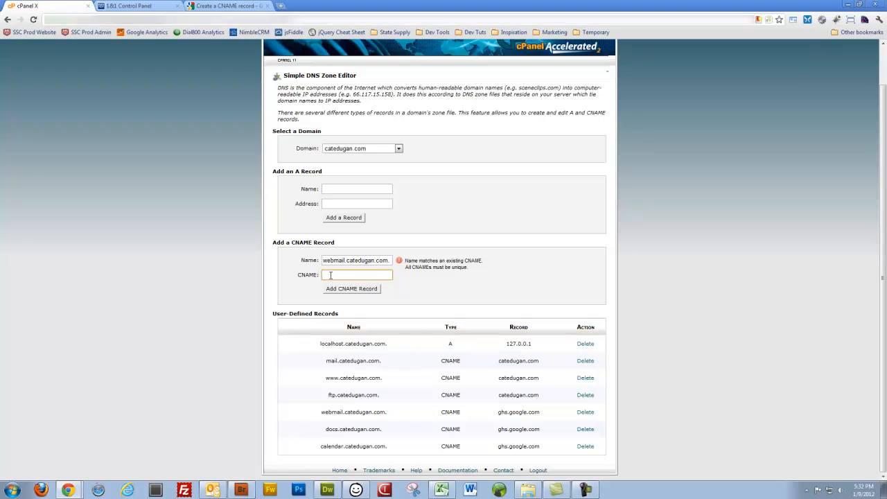
Step: Enter ghs.google.com as the destination for the webmail.catedugan.com CNAME record
type("ghs.google.com")
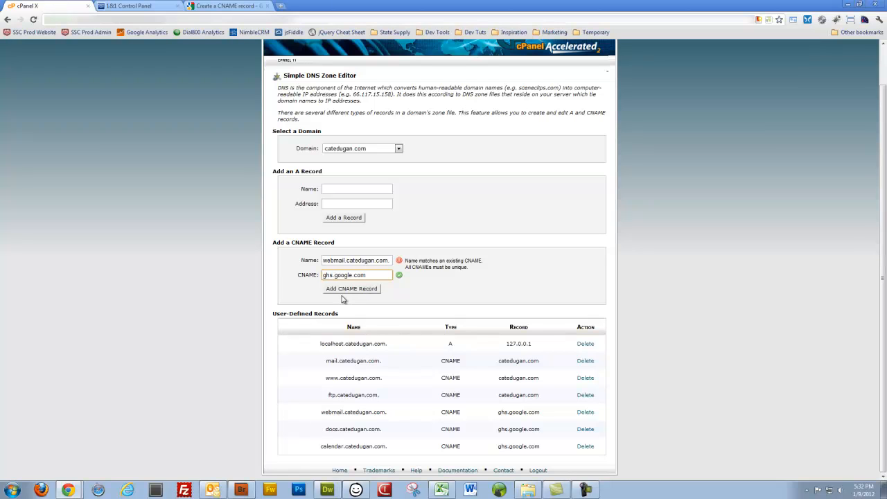
mouse_move(340, 303)
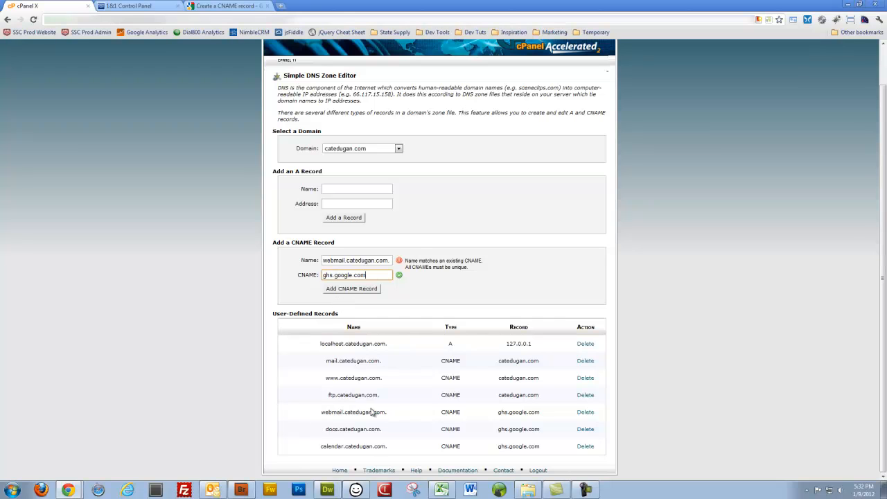
mouse_move(382, 413)
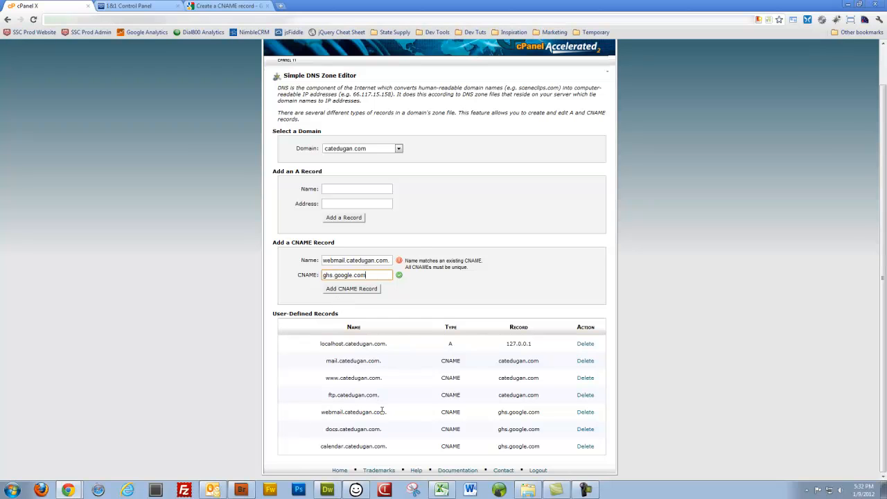
mouse_move(349, 430)
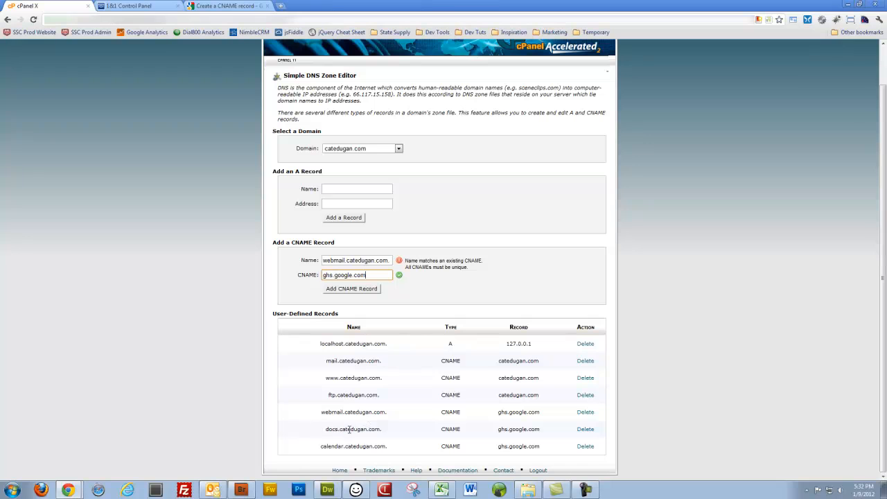
mouse_move(347, 446)
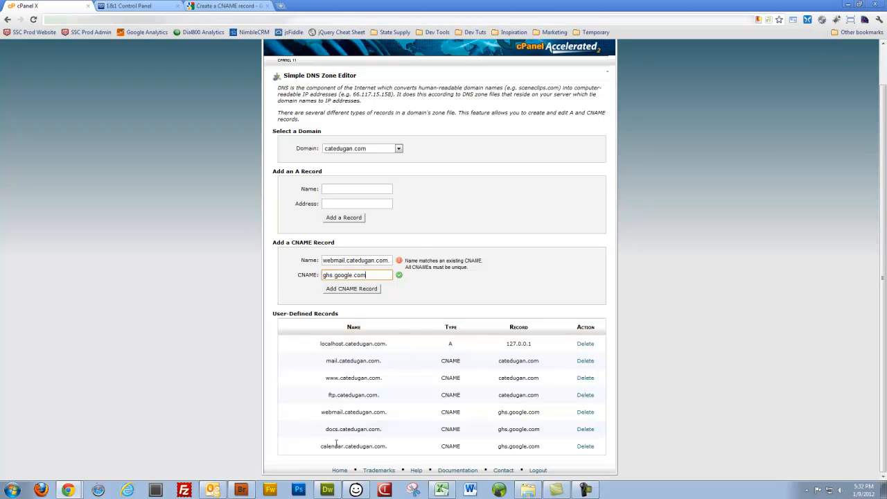
mouse_move(388, 451)
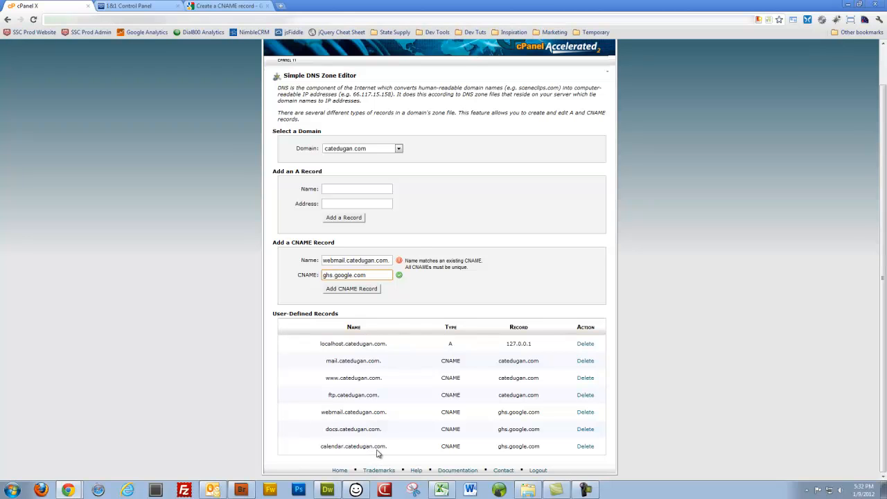
mouse_move(225, 400)
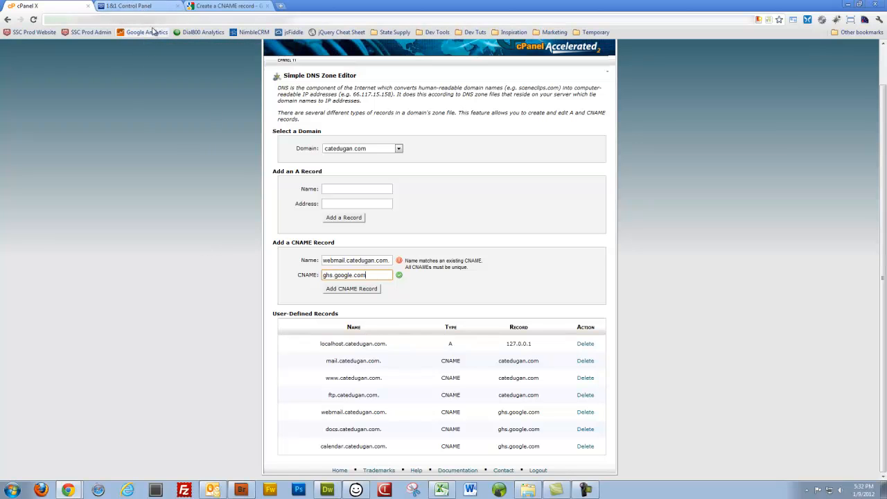
mouse_move(216, 169)
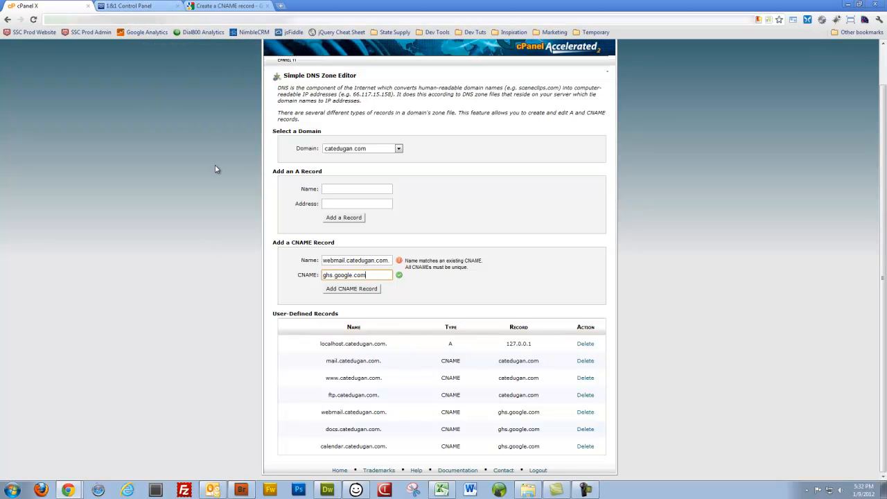
Step: Return to Google and search for 'google apps cname' and related Google Apps pages
left_click(222, 6)
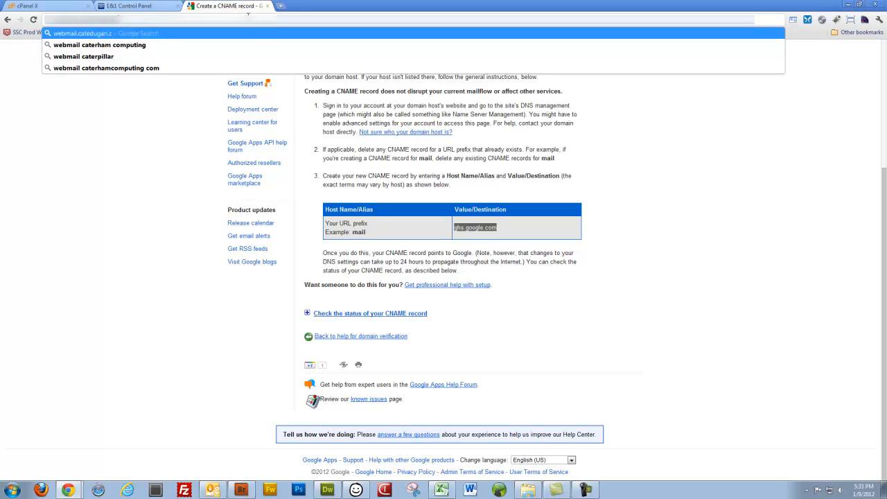
type("webmail.catedugan.com")
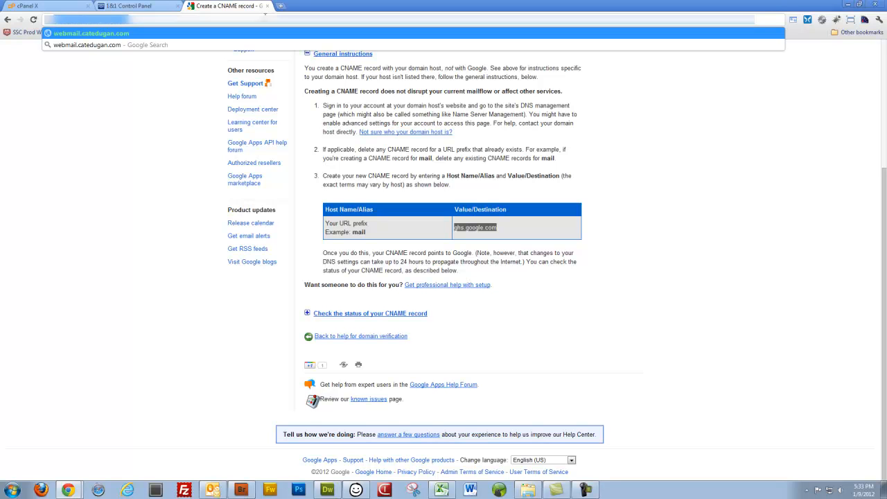
type("google apps cname")
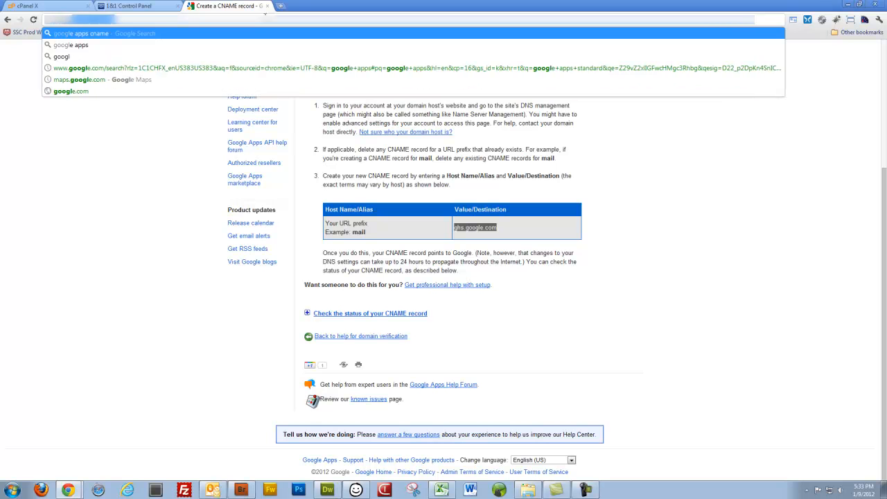
type("cname")
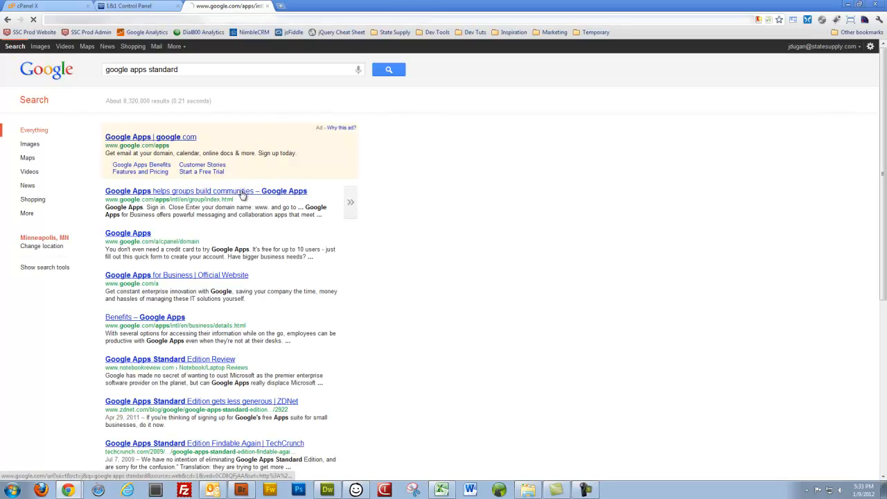
Step: Enter catedugan.com as the owned domain on the Google Apps free signup form, then return to cPanel
left_click(205, 192)
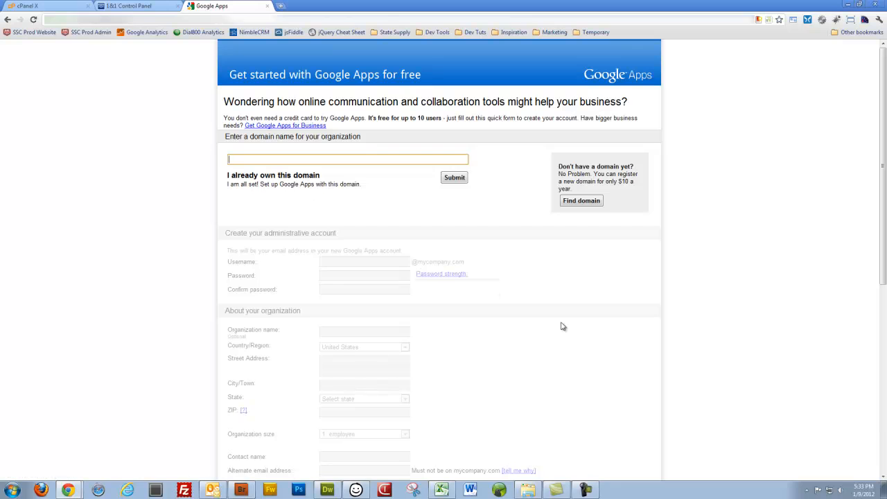
type("catedugan.com")
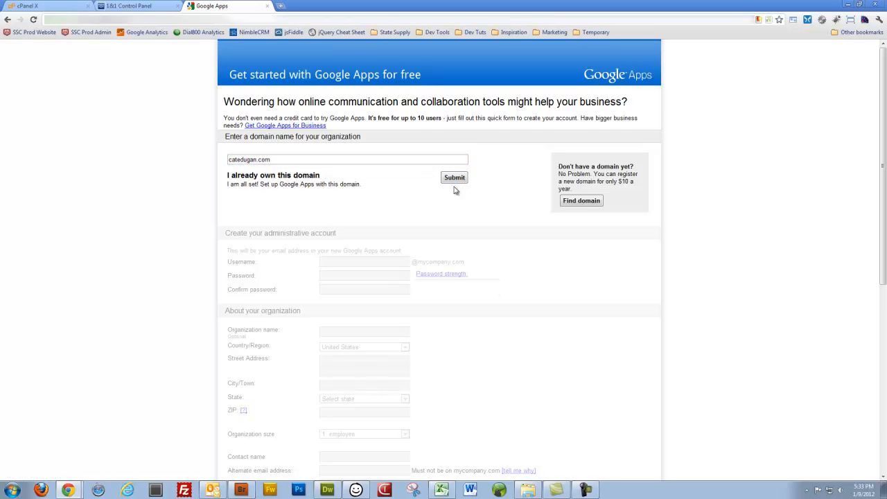
scroll("down", 3)
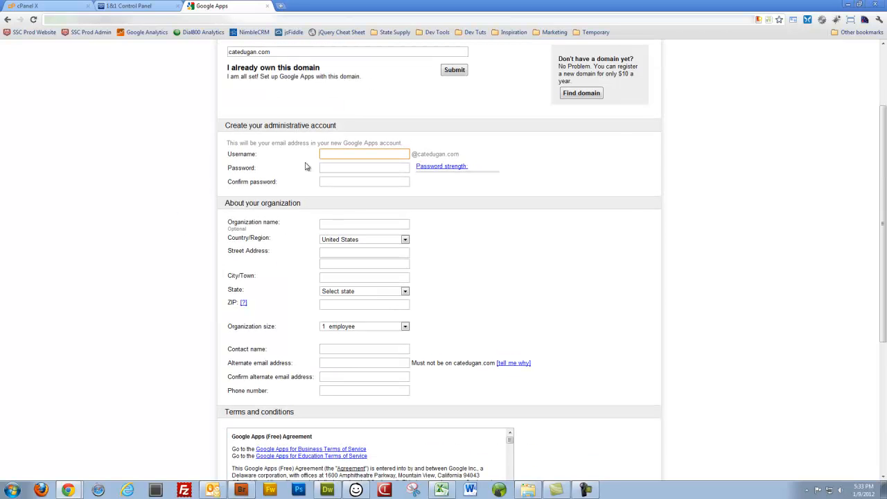
left_click(363, 154)
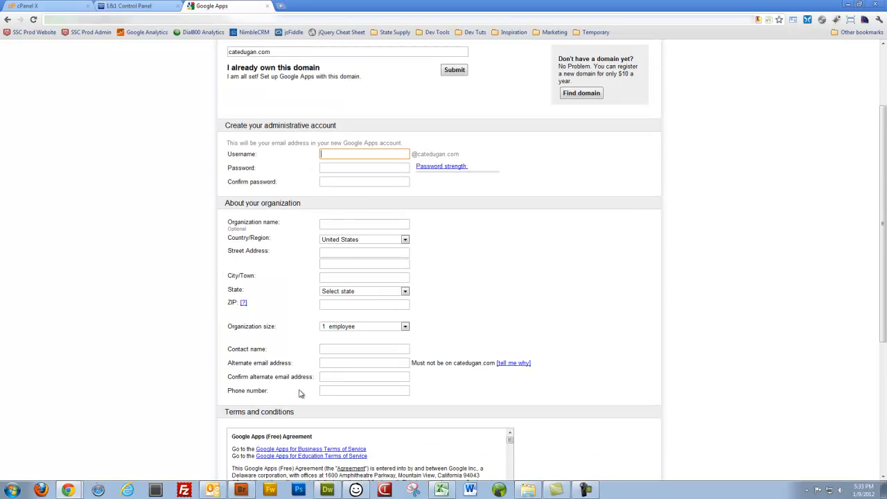
scroll("down", 3)
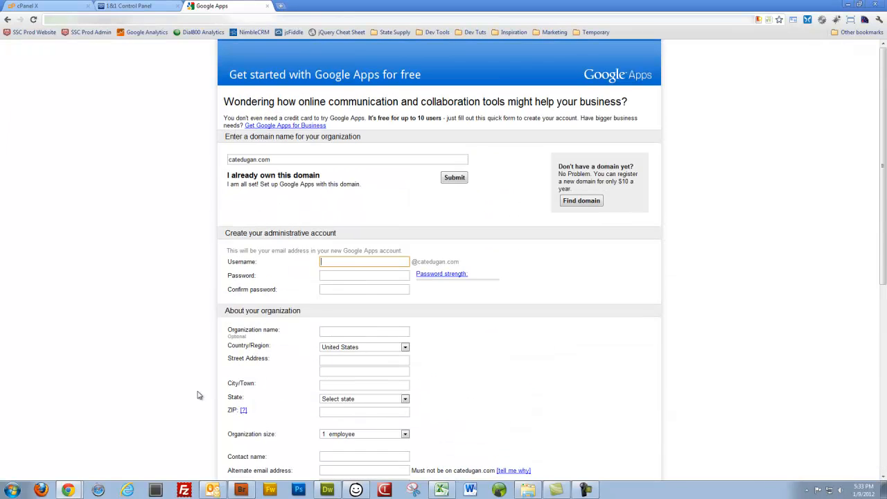
left_click(31, 5)
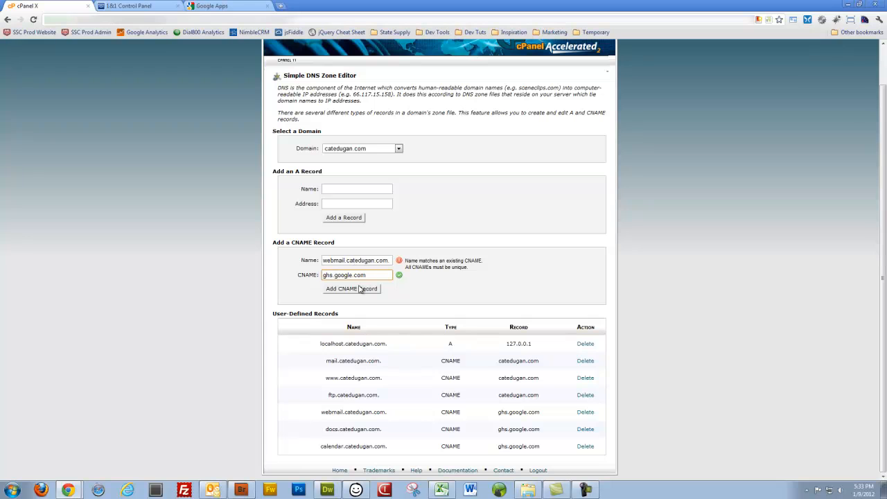
mouse_move(277, 313)
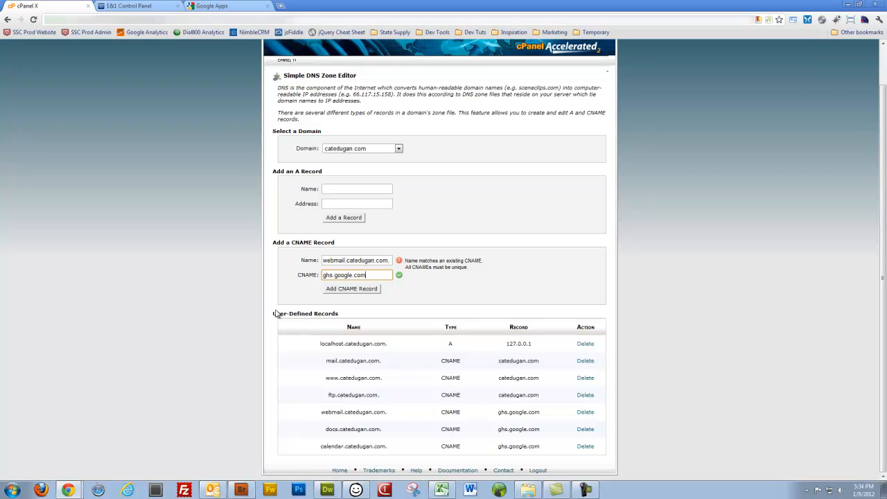
mouse_move(279, 264)
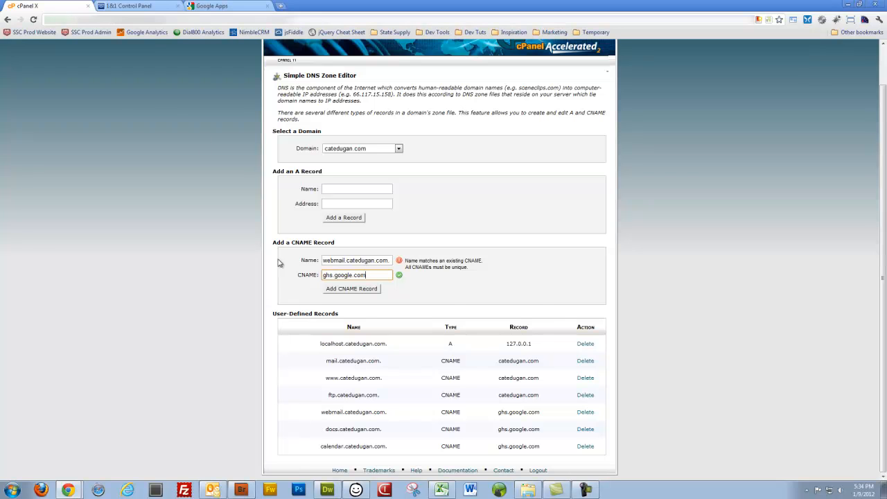
Step: Show catedugan.com's DNS settings with inmotionhosting name servers, then return to cPanel
left_click(136, 11)
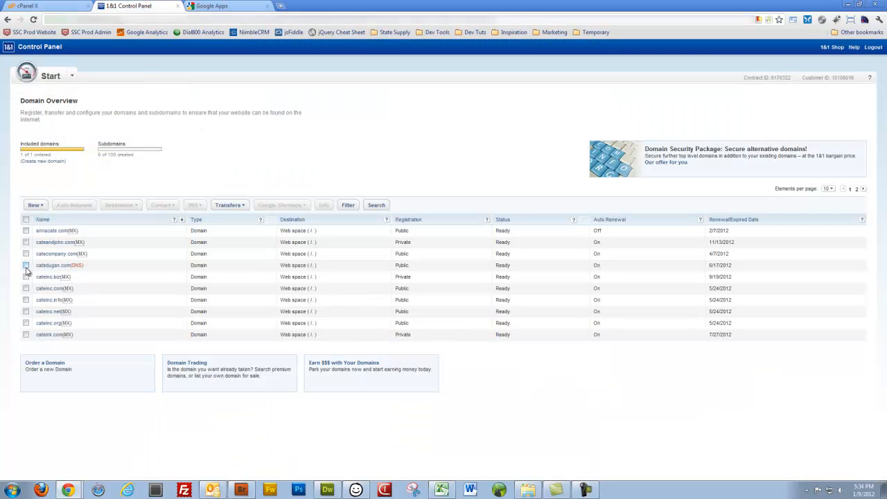
left_click(194, 205)
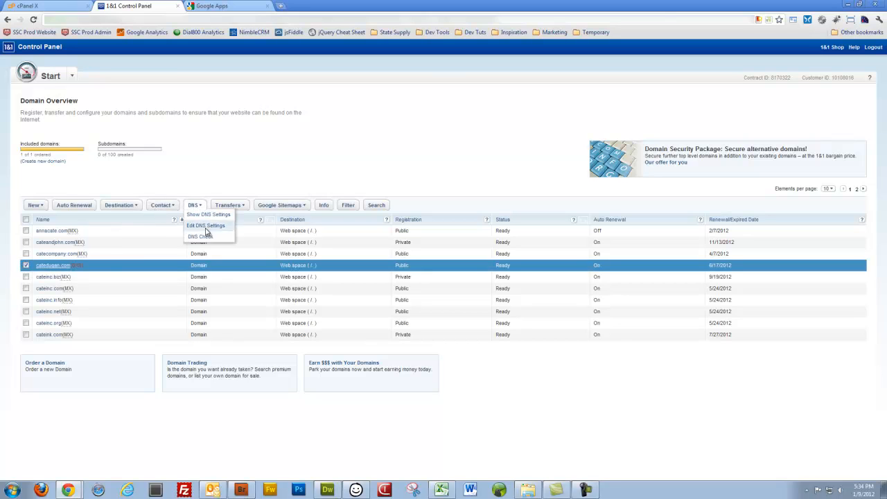
mouse_move(216, 229)
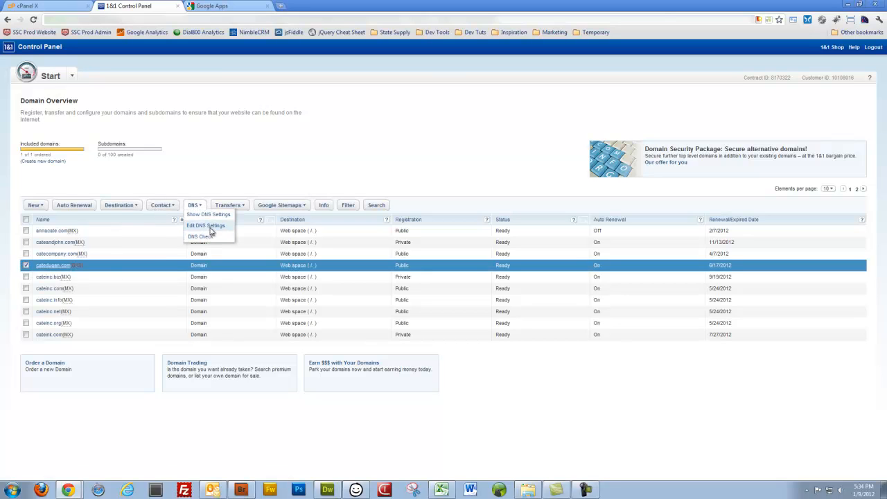
left_click(205, 225)
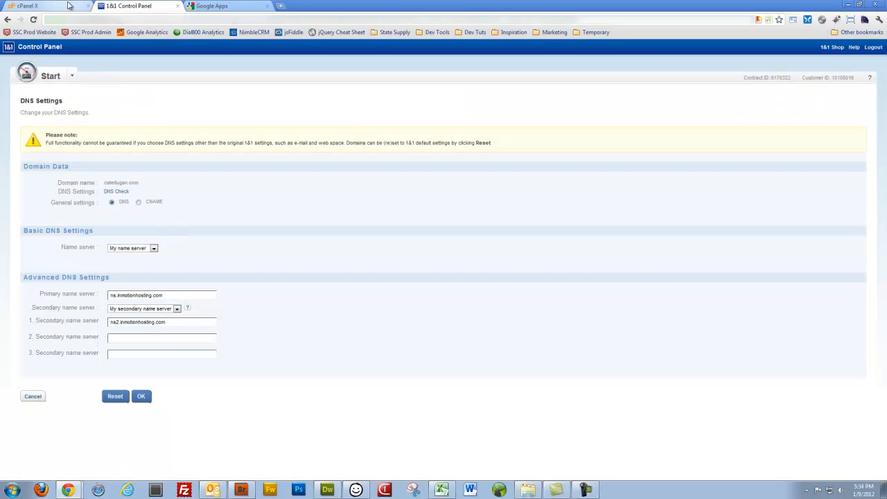
left_click(28, 6)
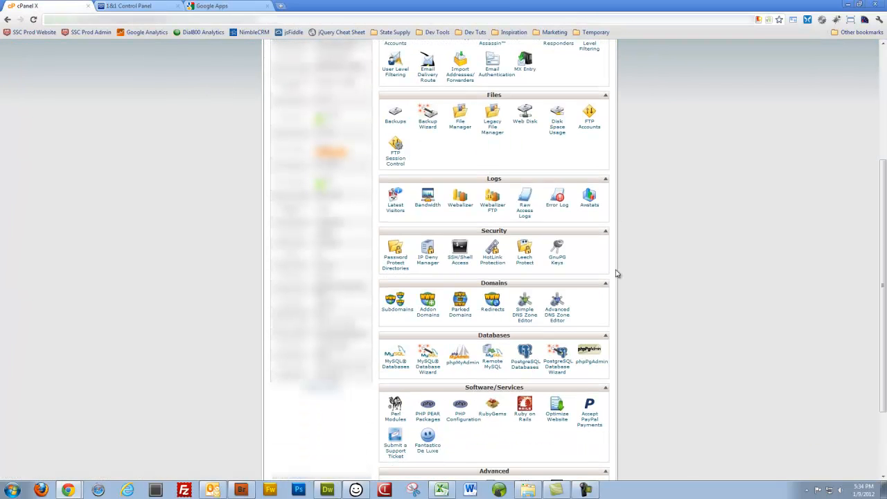
mouse_move(524, 308)
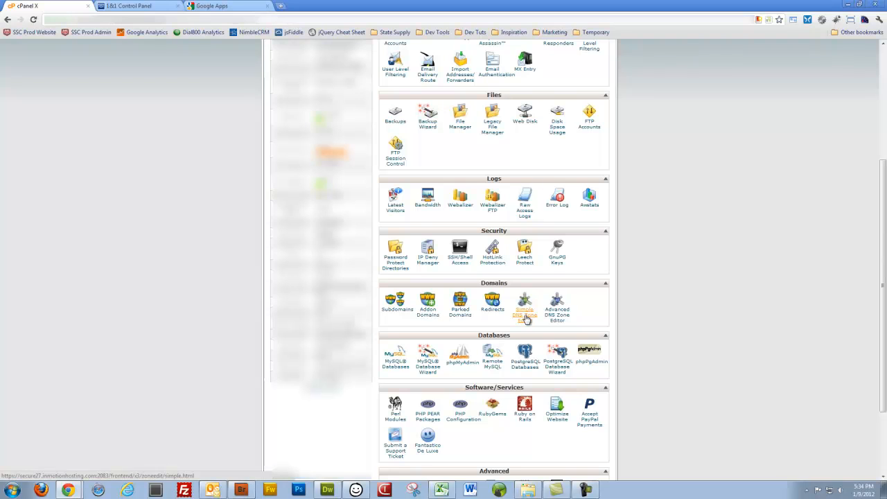
Step: List catedugan.com's zone records in Simple DNS Zone Editor, then return to the search results
left_click(524, 302)
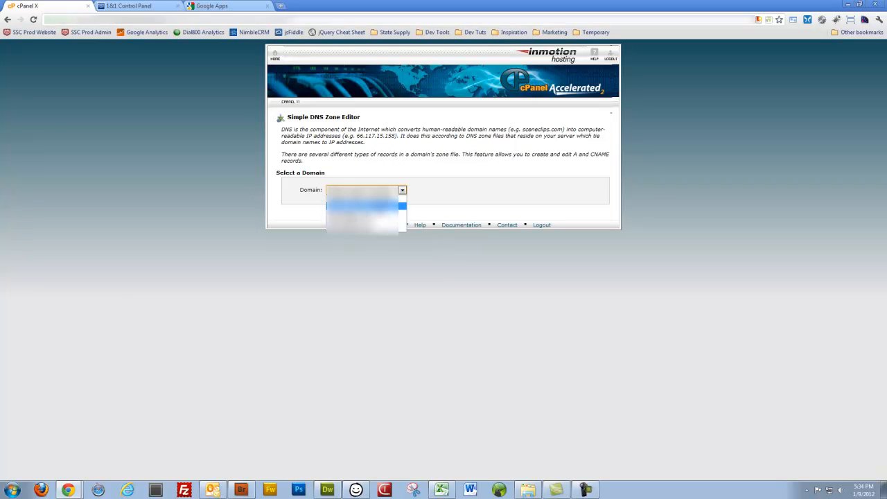
left_click(360, 205)
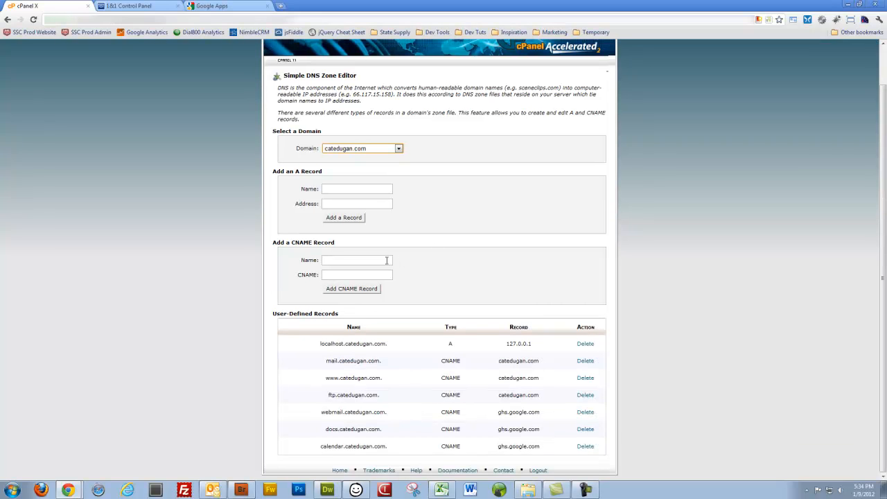
mouse_move(408, 414)
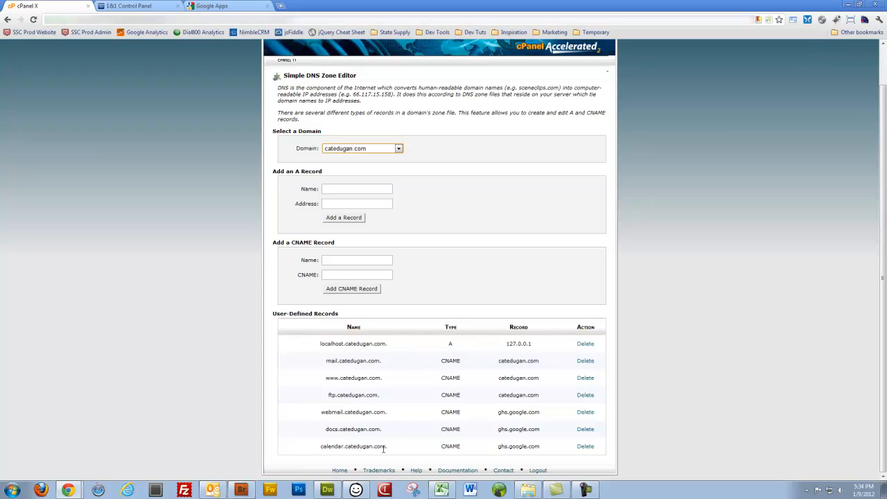
left_click(358, 274)
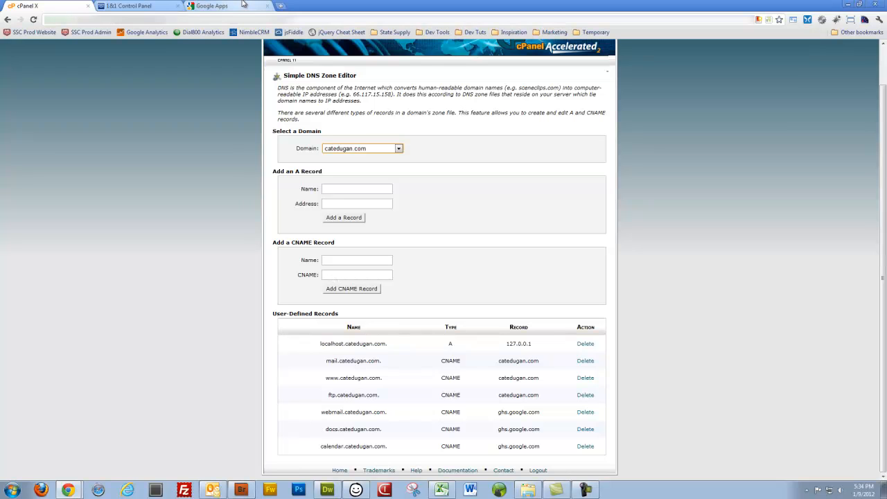
left_click(215, 6)
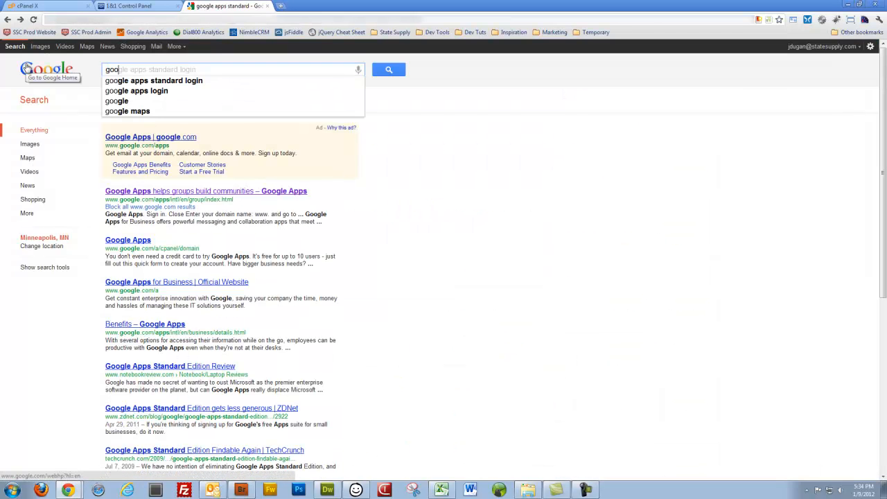
Step: Search Google for 'google apps cname'
type("google apps cname")
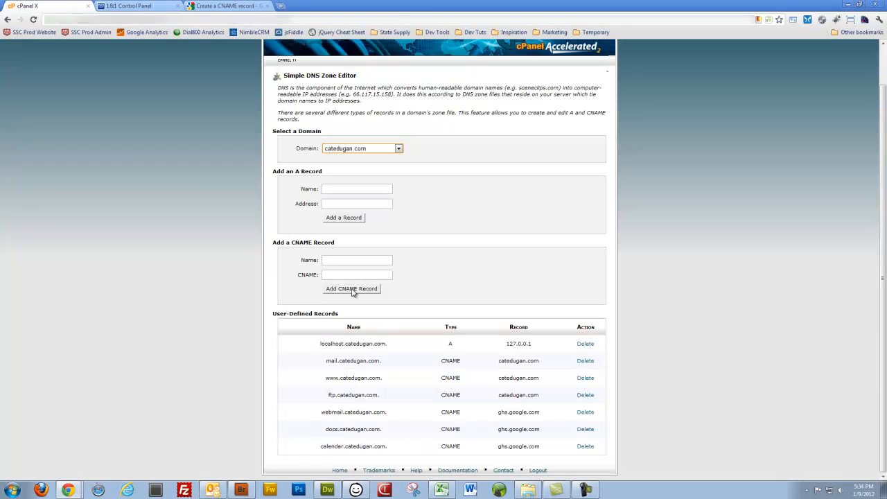
mouse_move(660, 360)
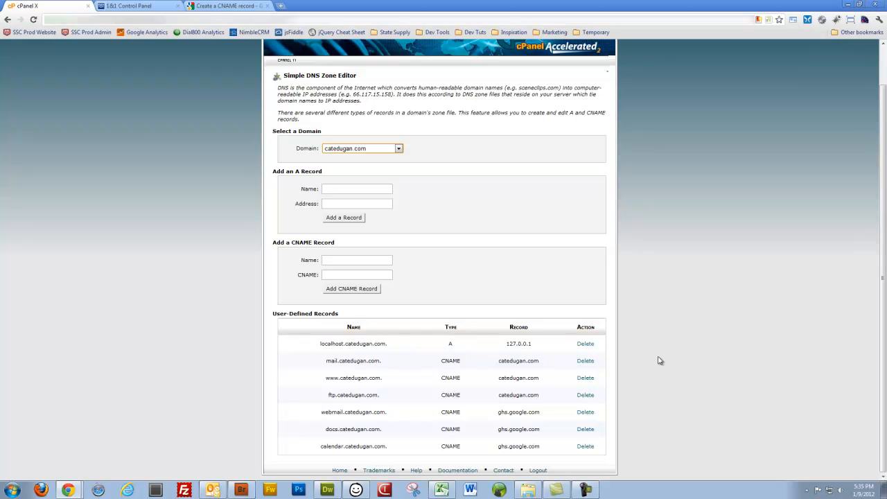
mouse_move(714, 398)
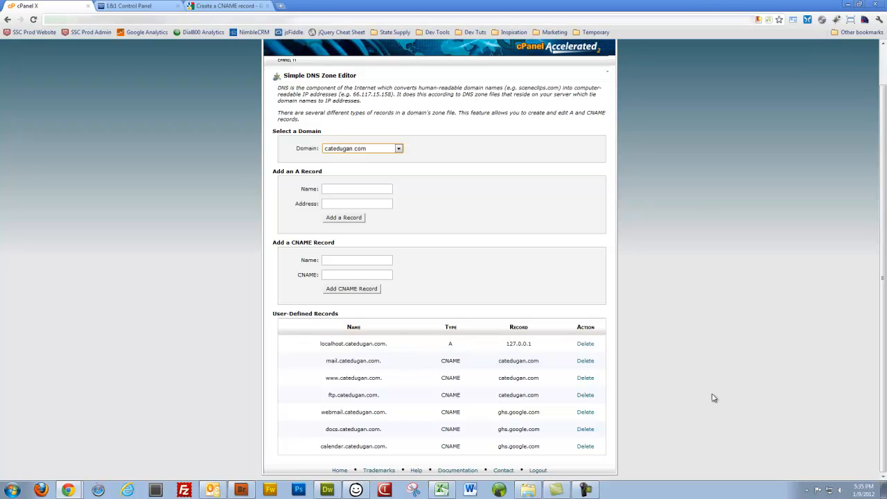